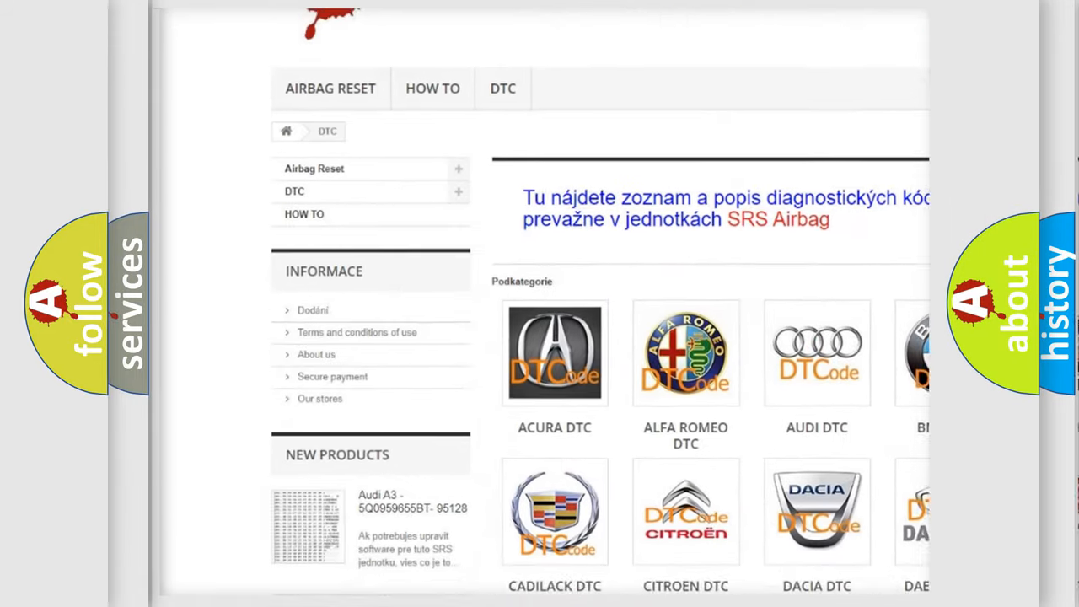
{"action": "scroll", "scroll_direction": "down", "scroll_amount": 3}
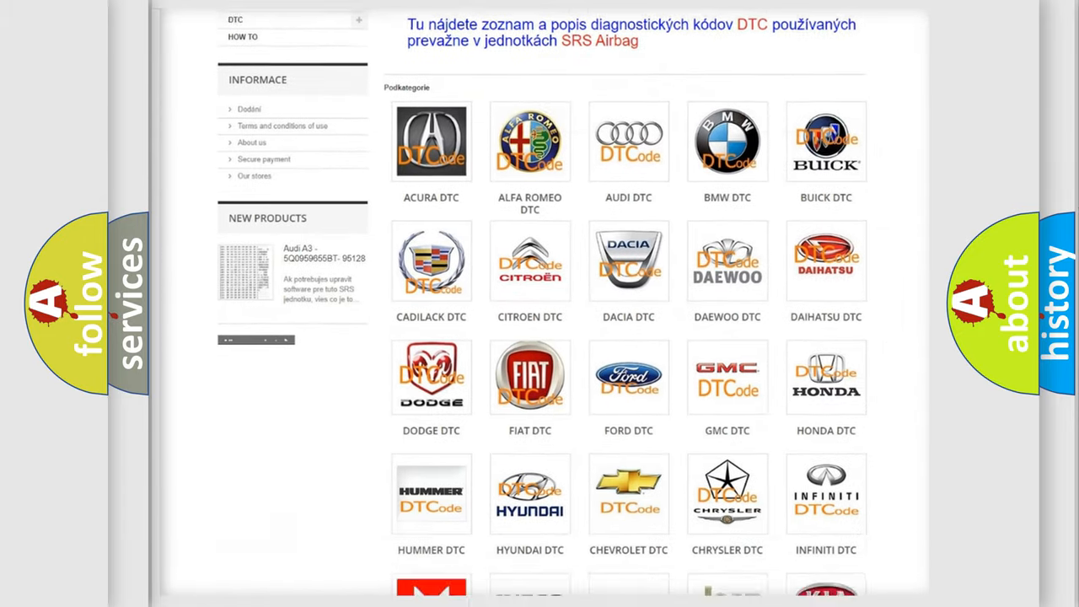
{"action": "scroll", "scroll_direction": "down", "scroll_amount": 3}
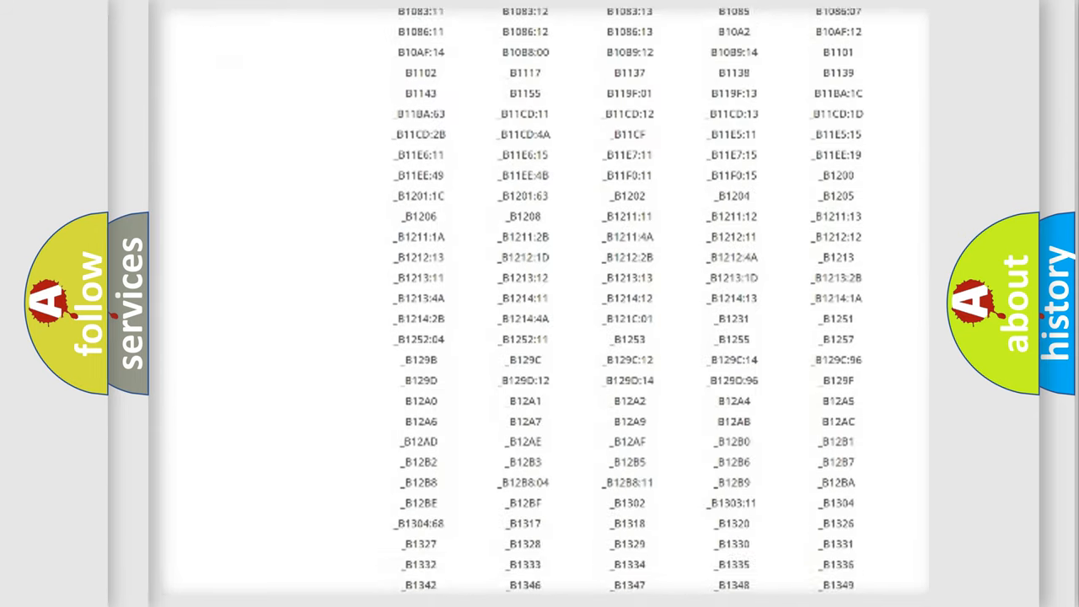
{"action": "scroll", "scroll_direction": "down", "scroll_amount": 3}
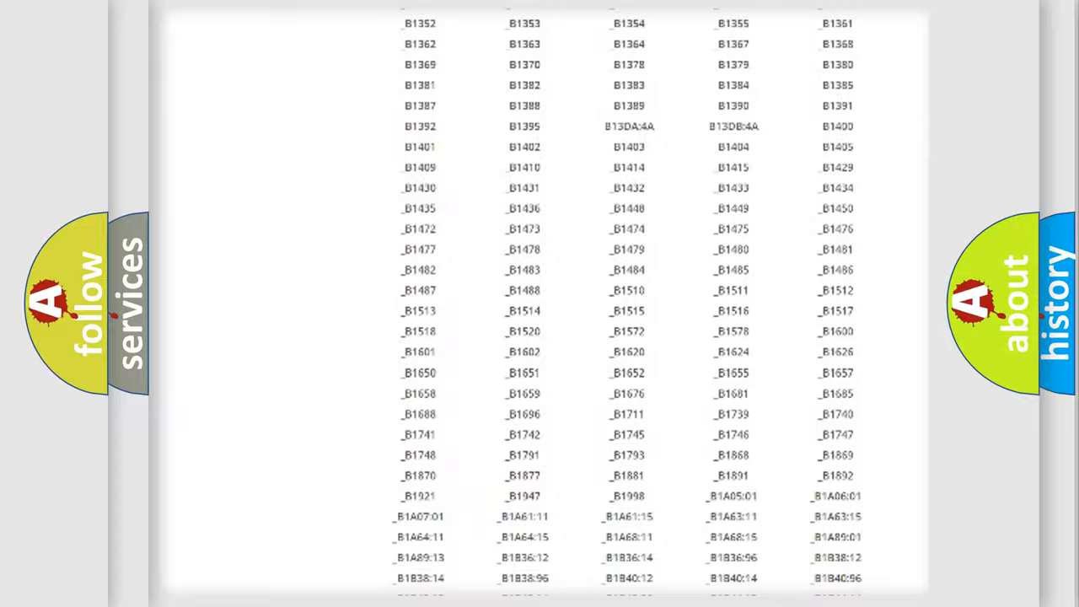